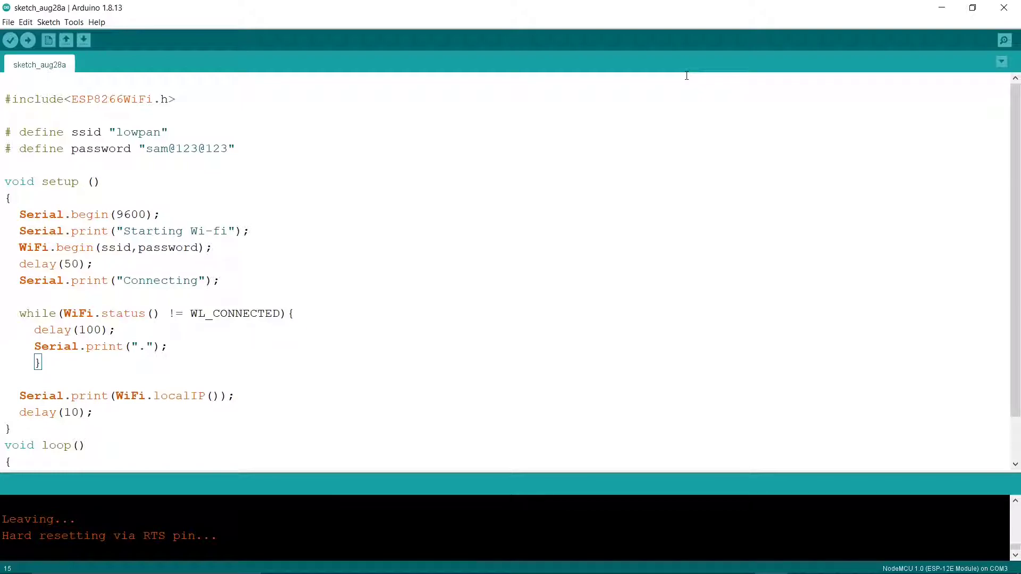
{"action": "mouse_move", "coordinate": [182, 341]}
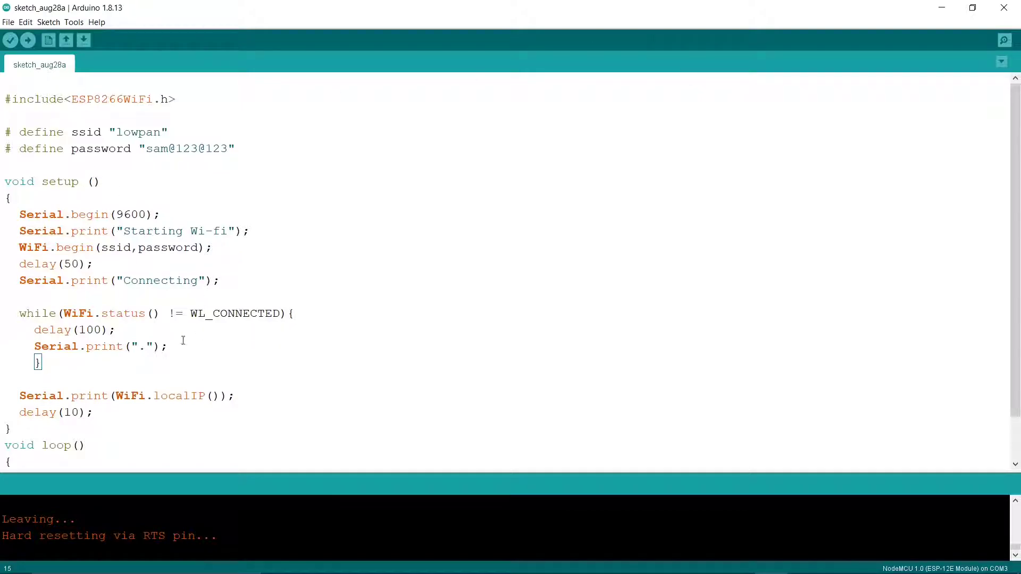
{"action": "mouse_move", "coordinate": [275, 359]}
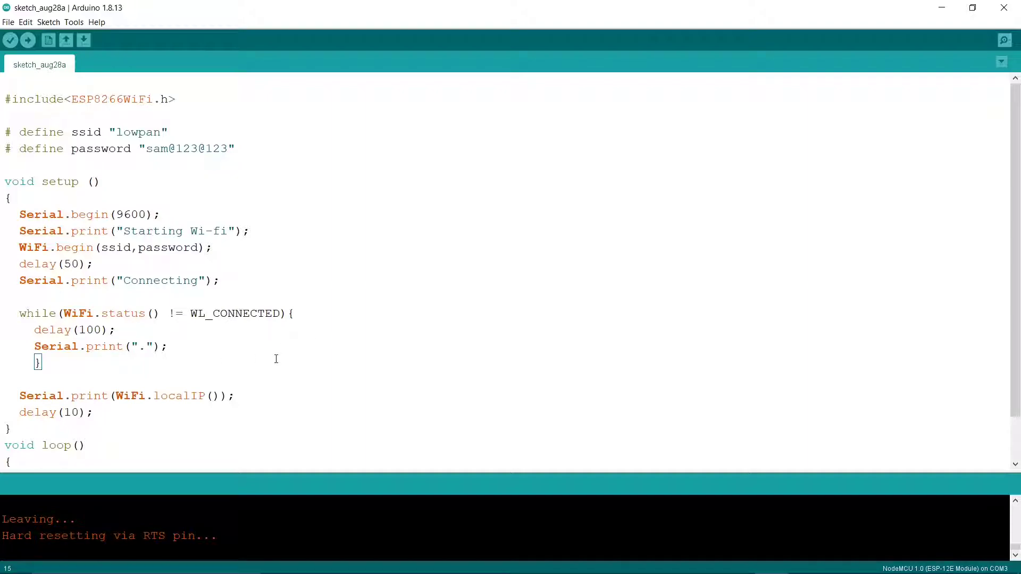
{"action": "mouse_move", "coordinate": [182, 118]}
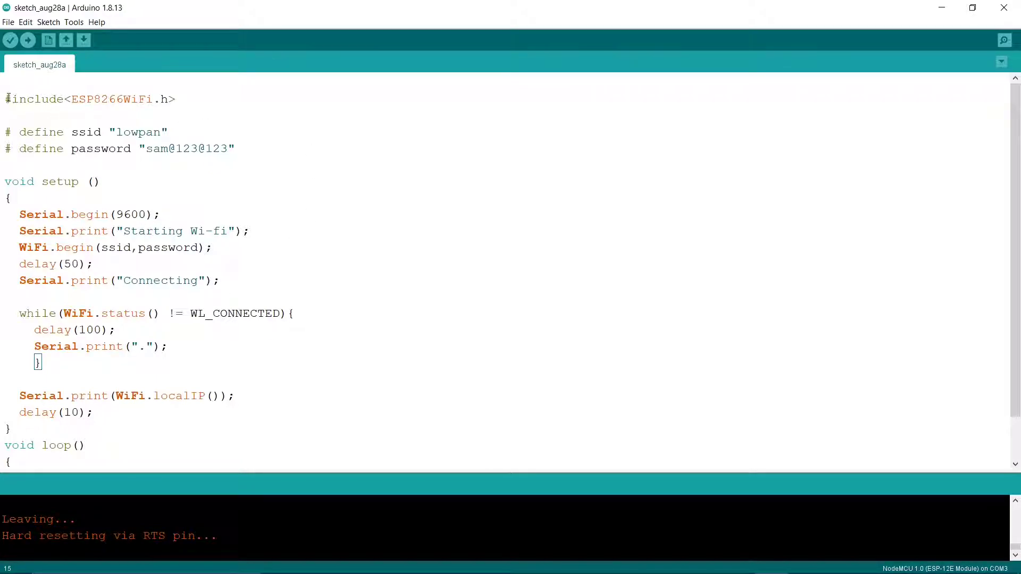
- Review the ESP8266WiFi include and connection code, then verify the sketch to compile it
{"action": "triple_click", "coordinate": [89, 99]}
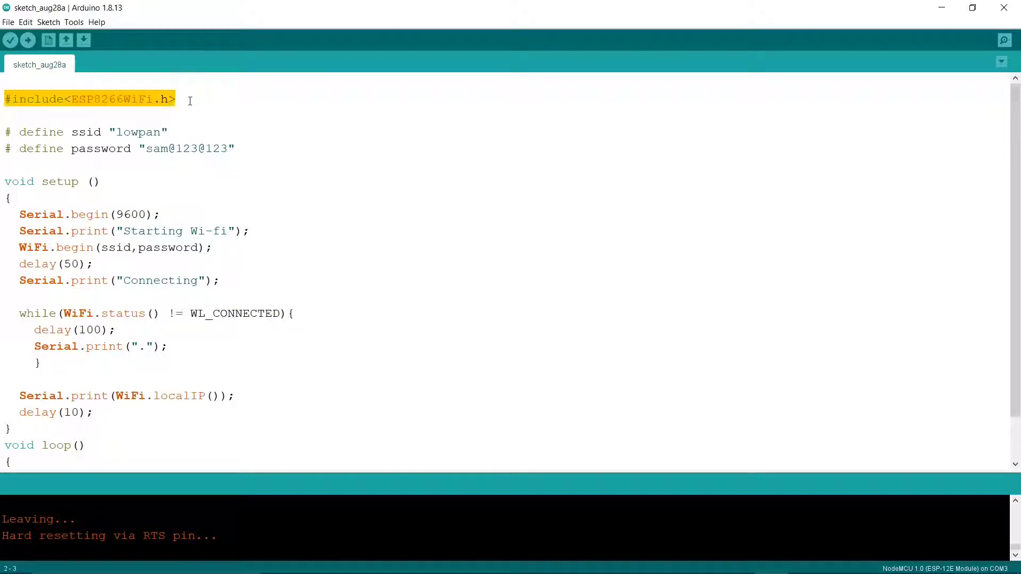
{"action": "left_click", "coordinate": [182, 98]}
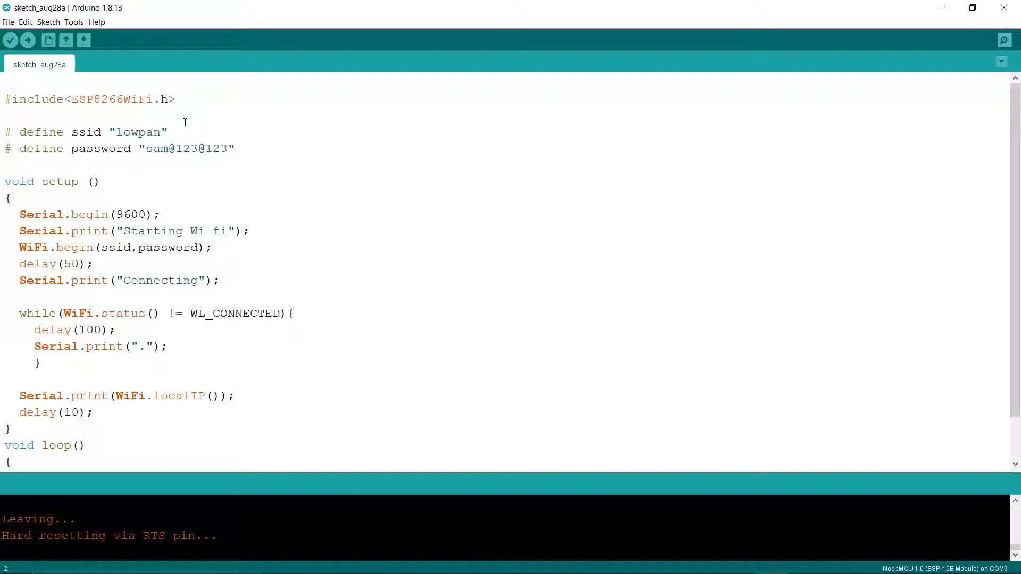
{"action": "left_click", "coordinate": [175, 99]}
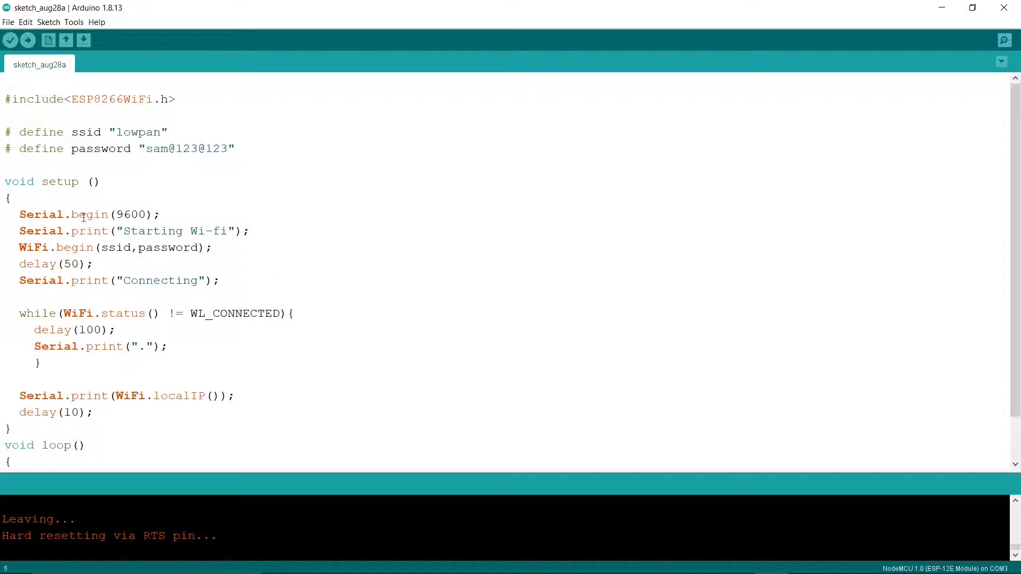
{"action": "double_click", "coordinate": [117, 214]}
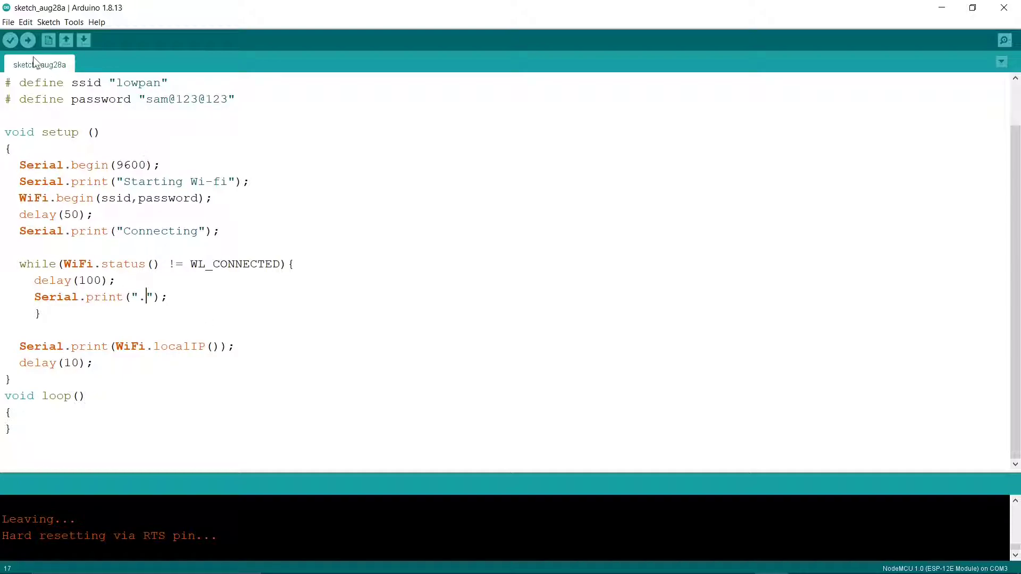
{"action": "left_click", "coordinate": [10, 39]}
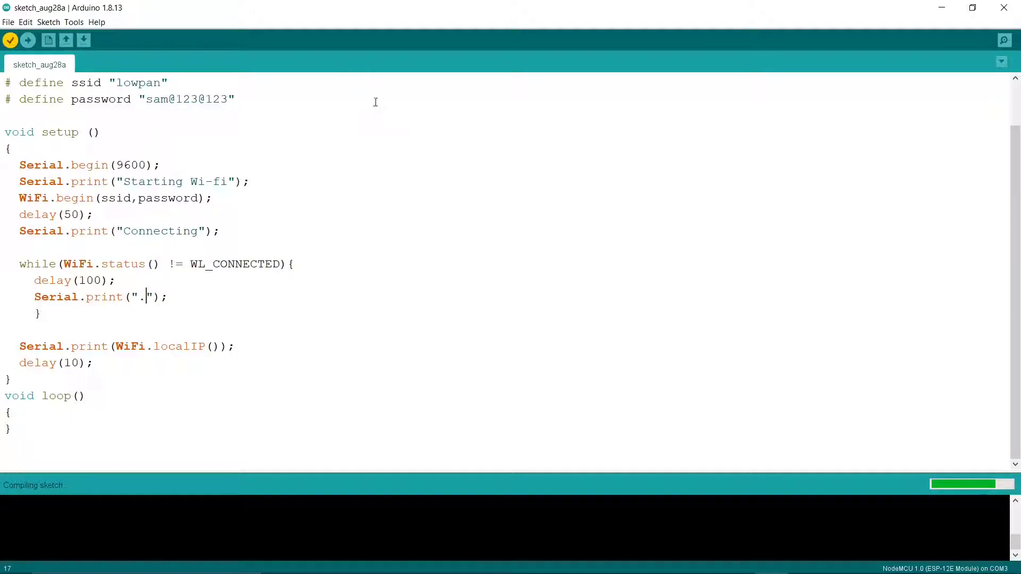
{"action": "mouse_move", "coordinate": [383, 89]}
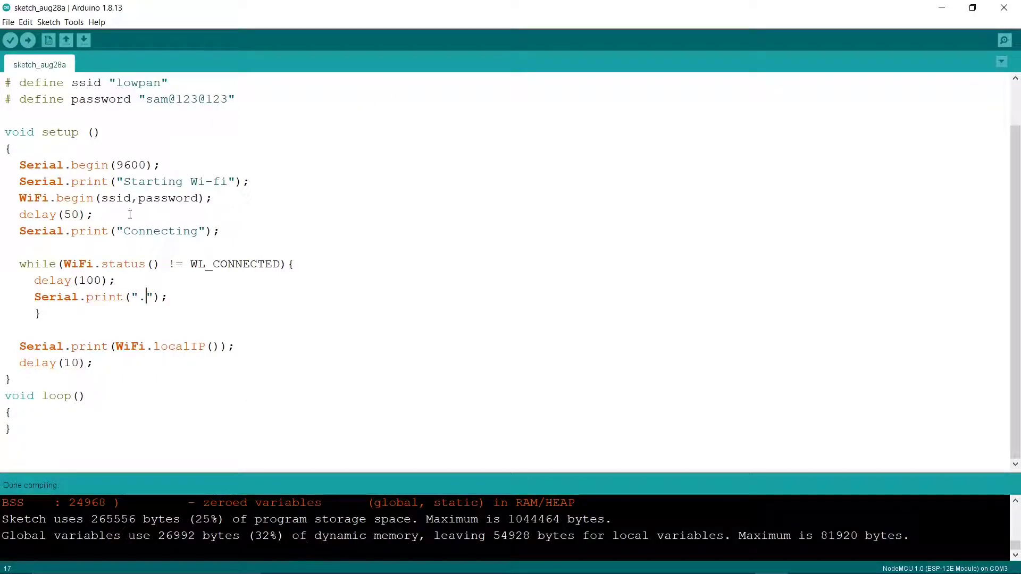
- Upload the compiled Wi-Fi sketch to the NodeMCU board on COM3
{"action": "left_click", "coordinate": [9, 39]}
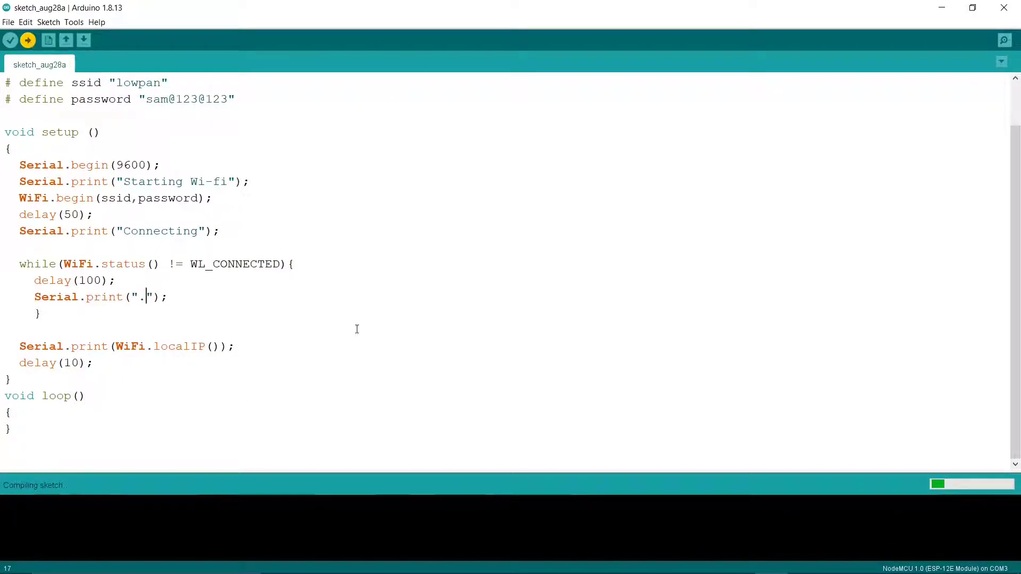